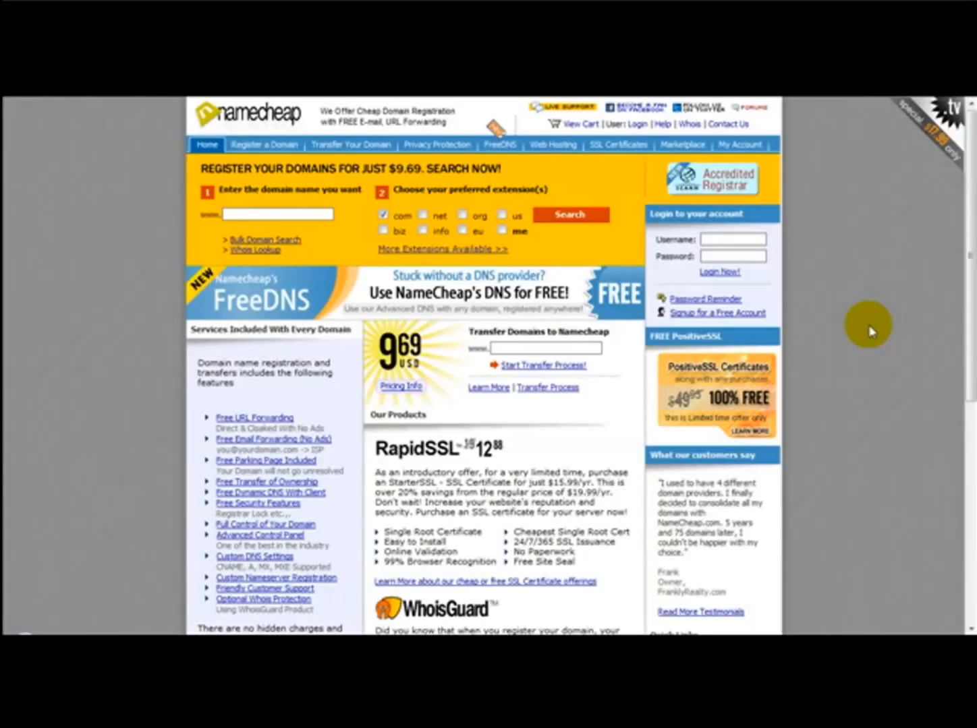
pyautogui.moveTo(812, 345)
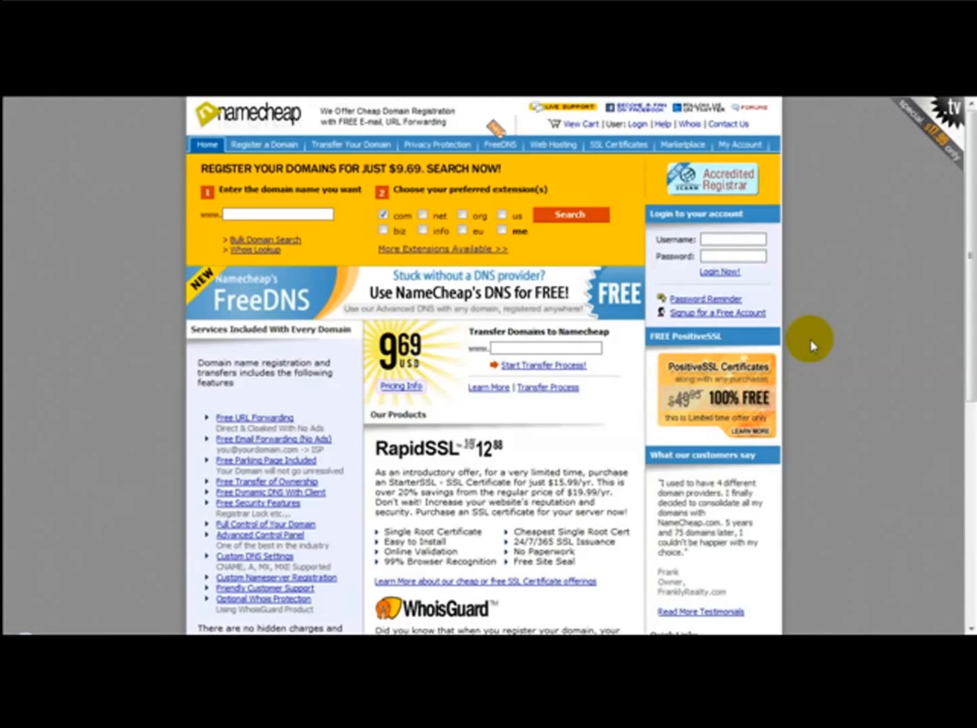
pyautogui.moveTo(806, 331)
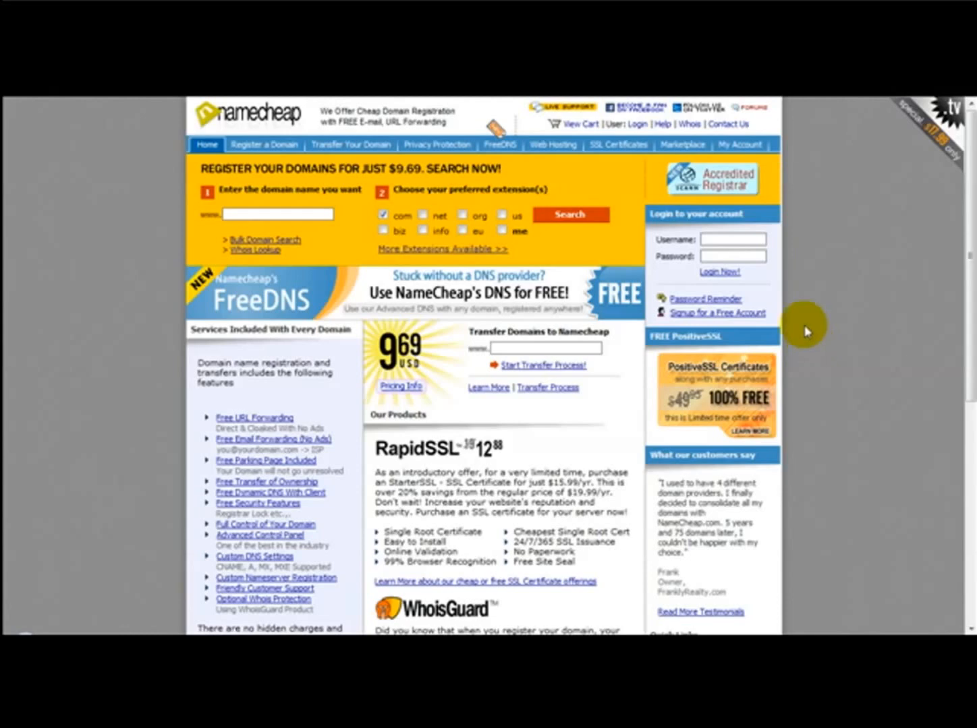
pyautogui.moveTo(964, 209)
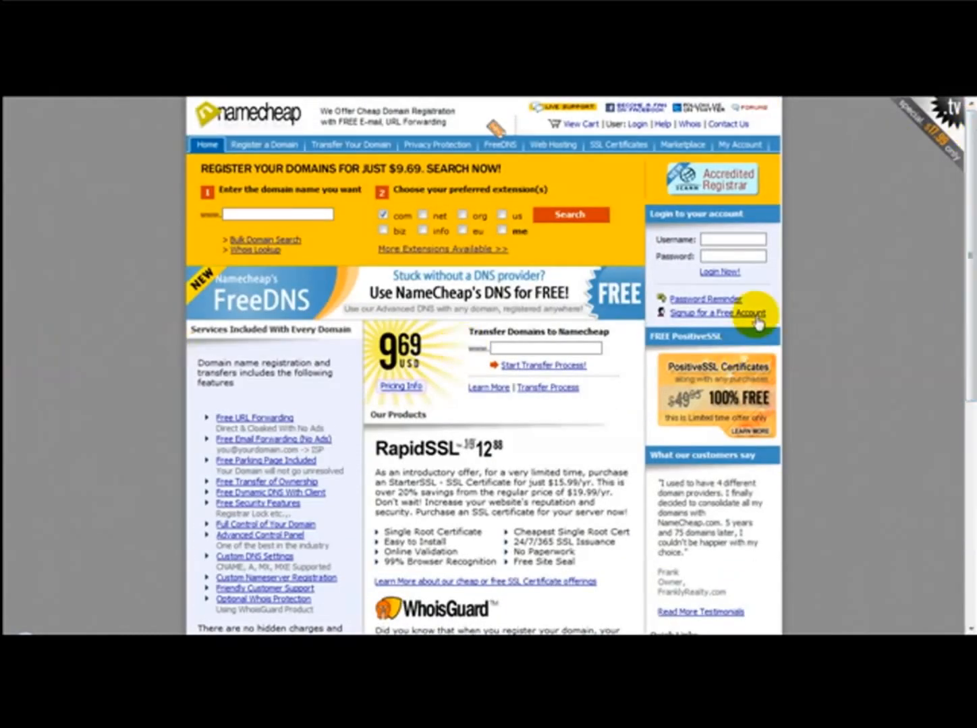
pyautogui.moveTo(769, 205)
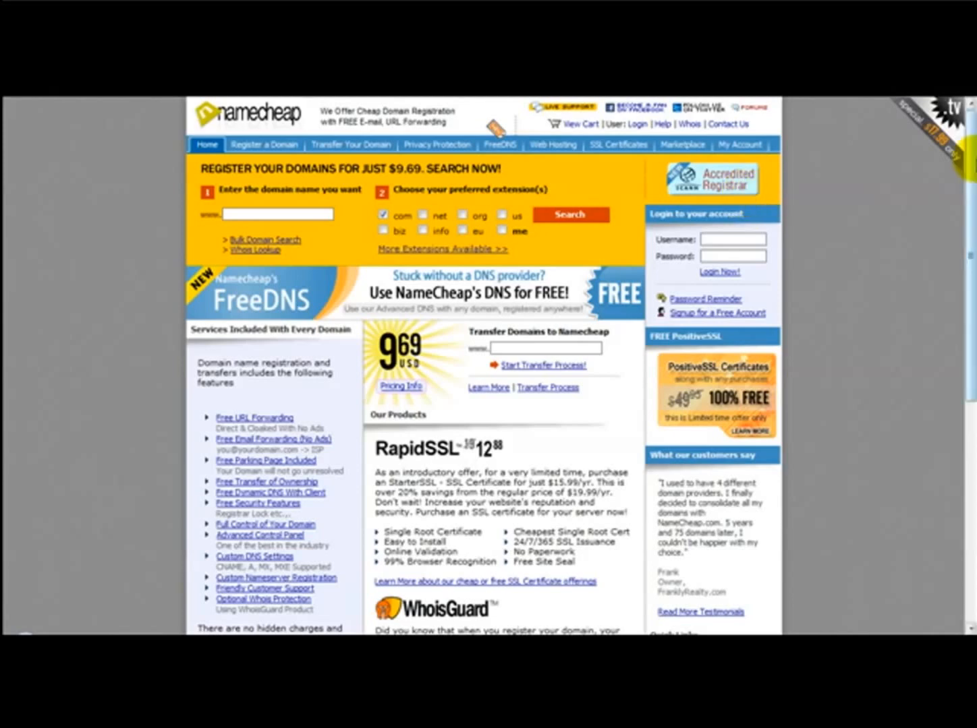
pyautogui.moveTo(948, 200)
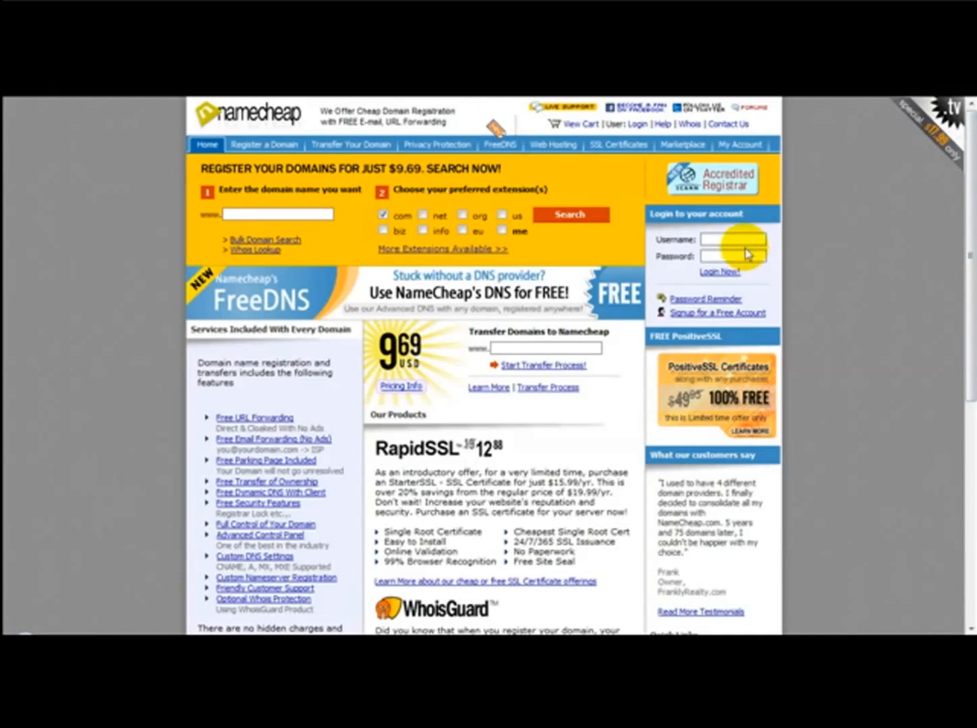
# Step: Sign in with the account username and password to reach the member home page
pyautogui.click(731, 240)
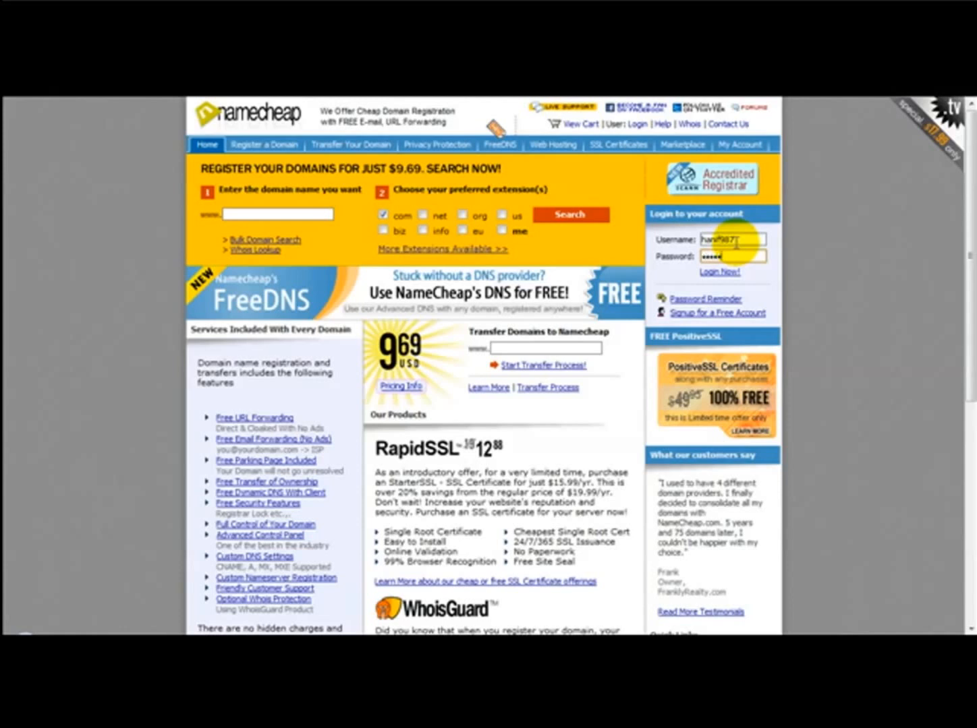
pyautogui.click(721, 273)
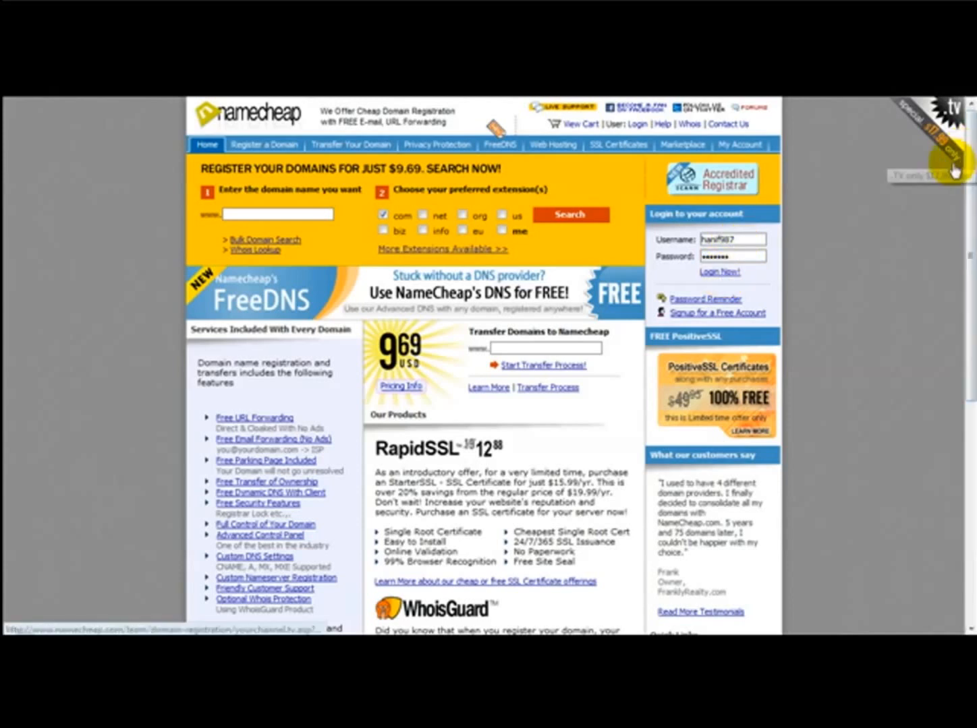
pyautogui.click(719, 273)
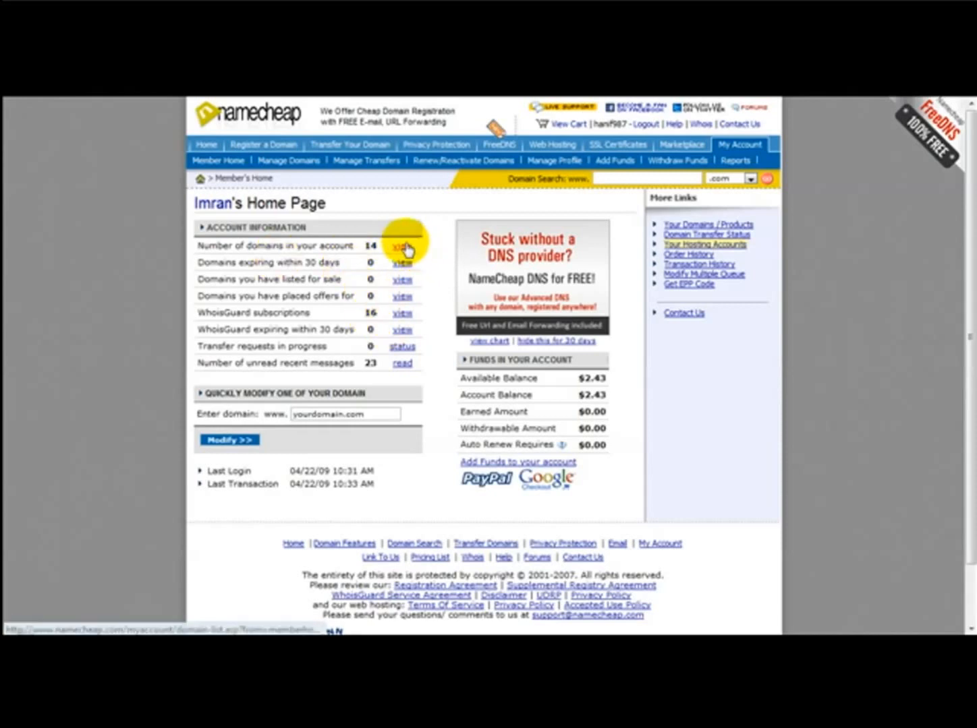
# Step: View the account's full list of registered domains
pyautogui.click(401, 246)
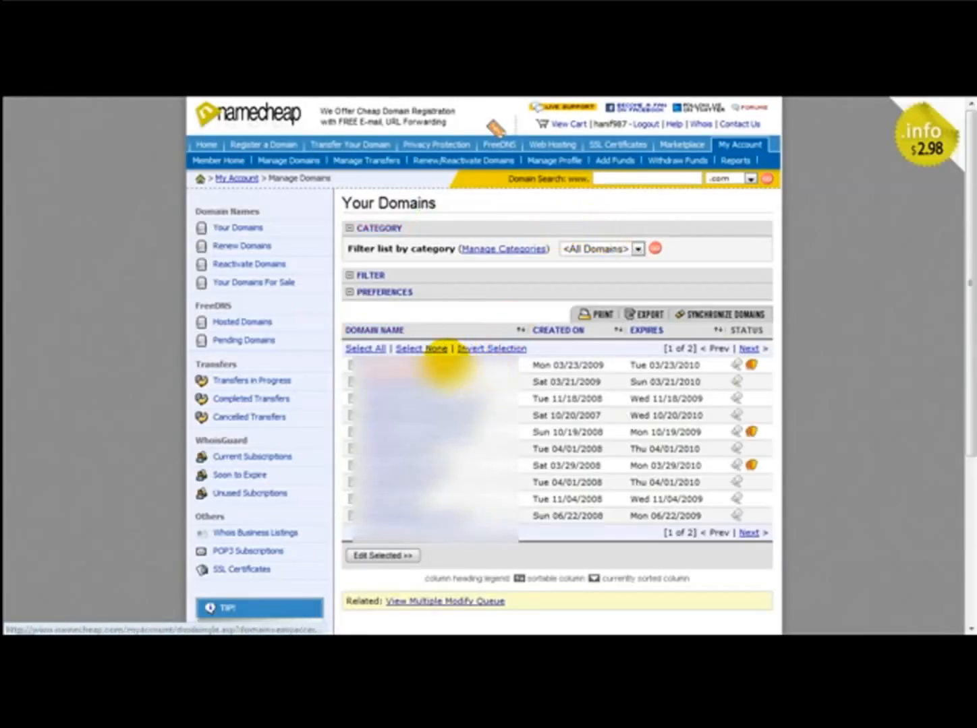
pyautogui.moveTo(404, 462)
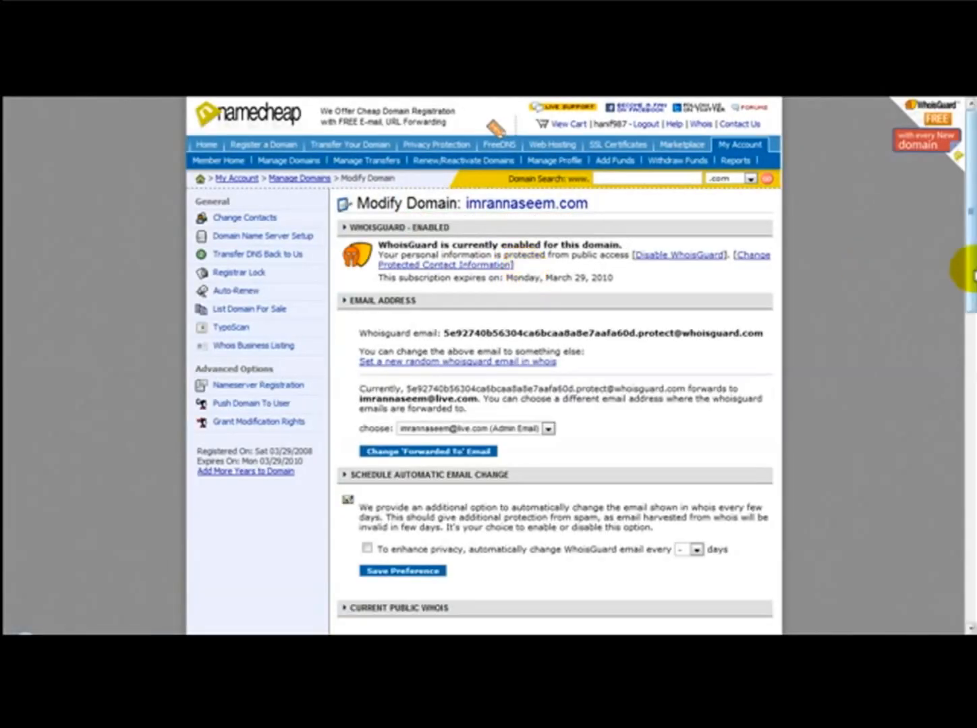
pyautogui.moveTo(298, 285)
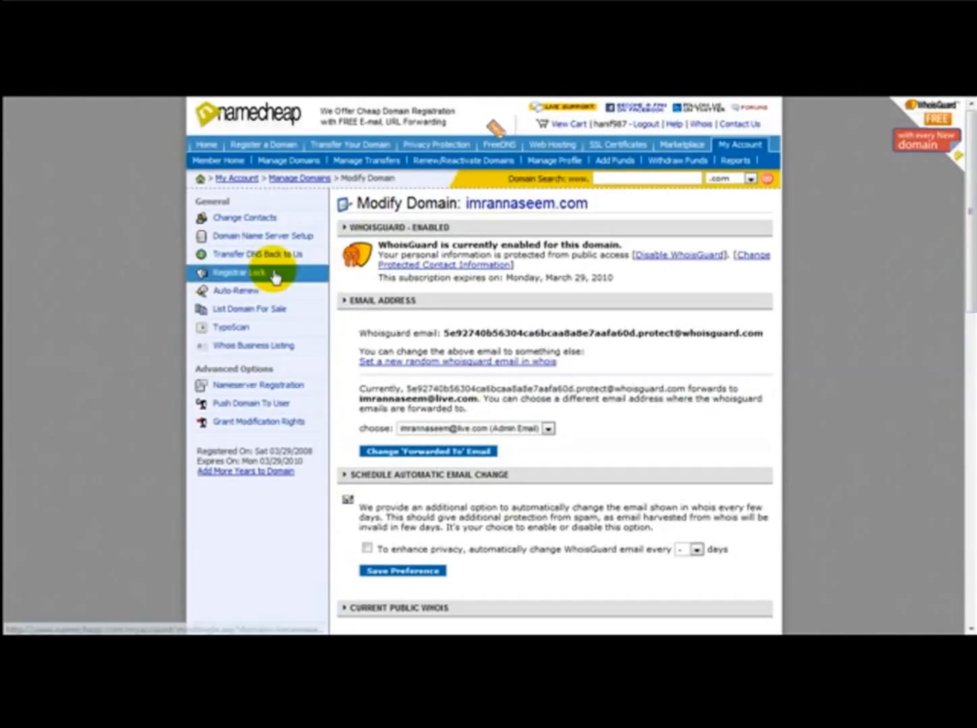
pyautogui.moveTo(244, 217)
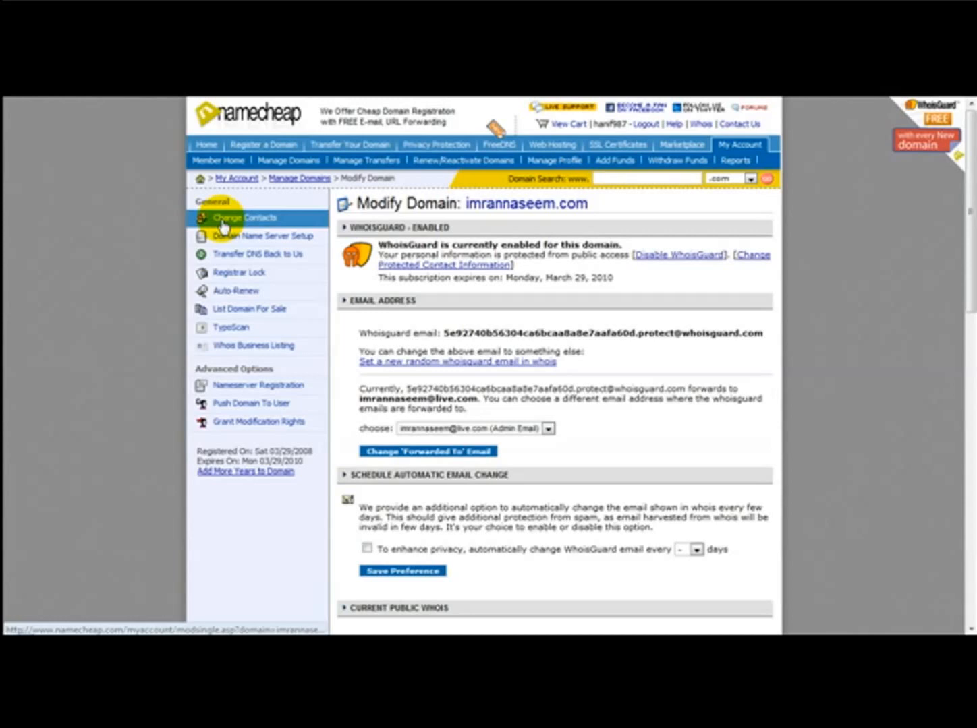
pyautogui.moveTo(80, 235)
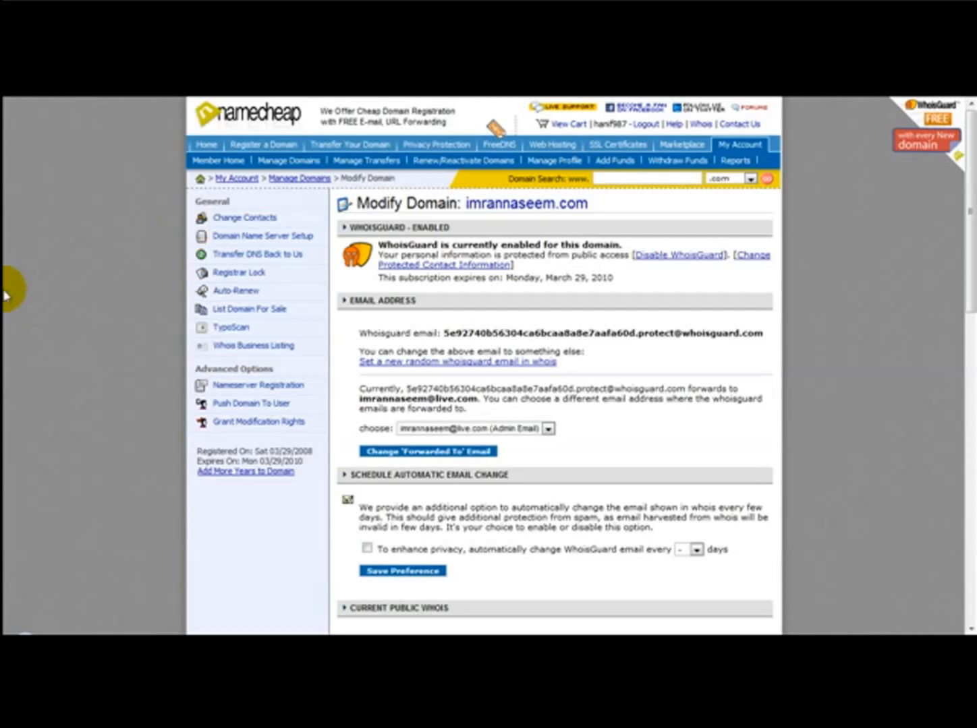
pyautogui.moveTo(263, 236)
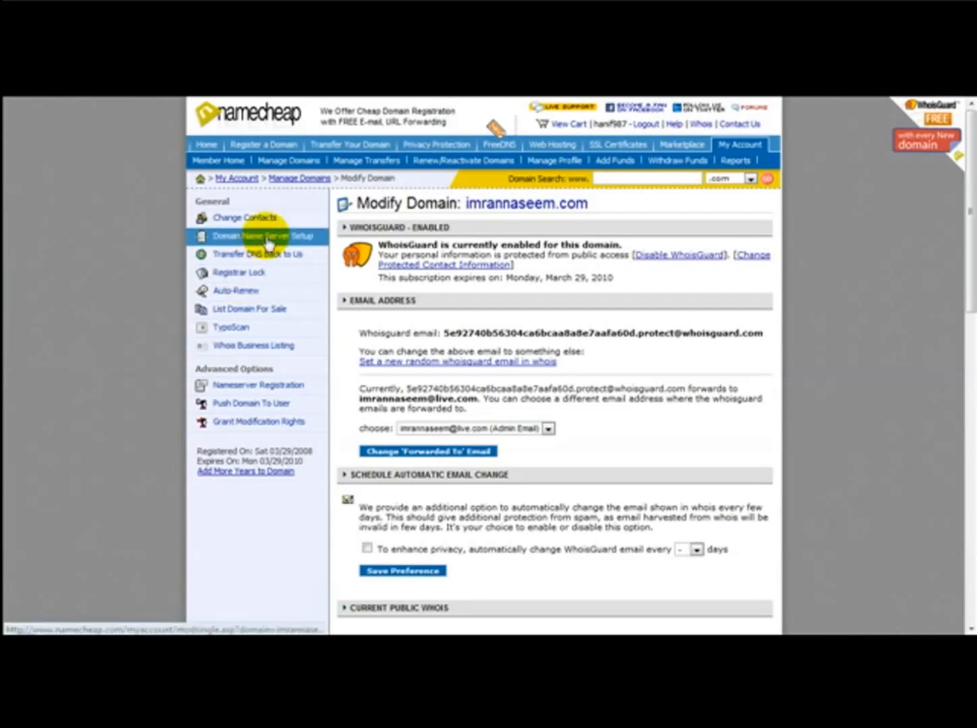
# Step: Show Domain Name Server Setup for imrannaseem.com with ns705 and ns706.websitewelcome.com
pyautogui.click(261, 236)
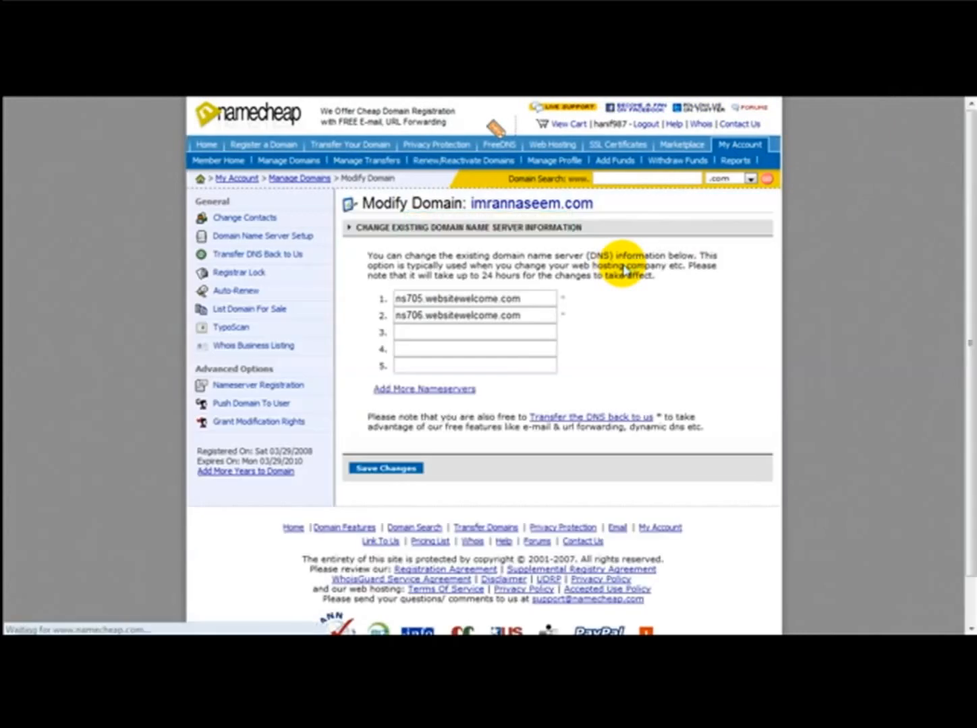
pyautogui.moveTo(24, 476)
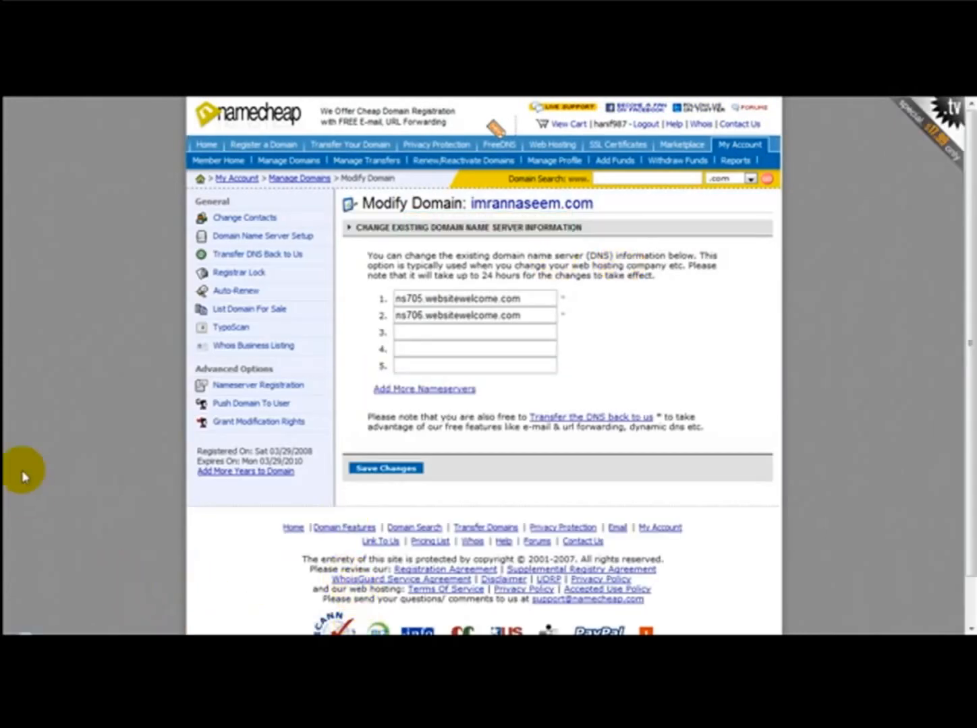
pyautogui.moveTo(345, 324)
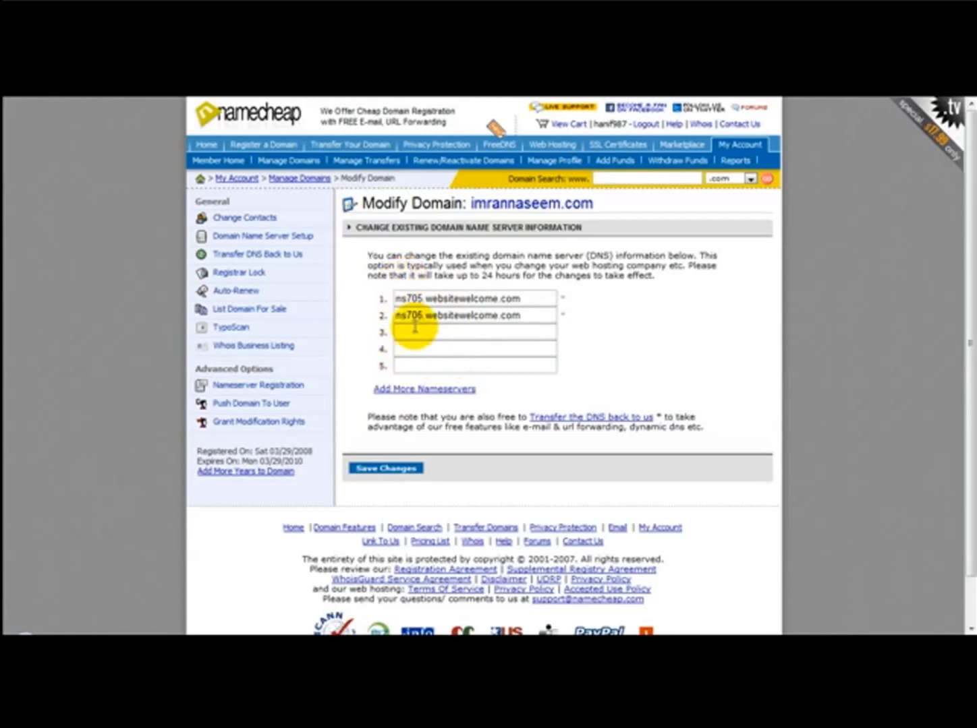
pyautogui.moveTo(445, 346)
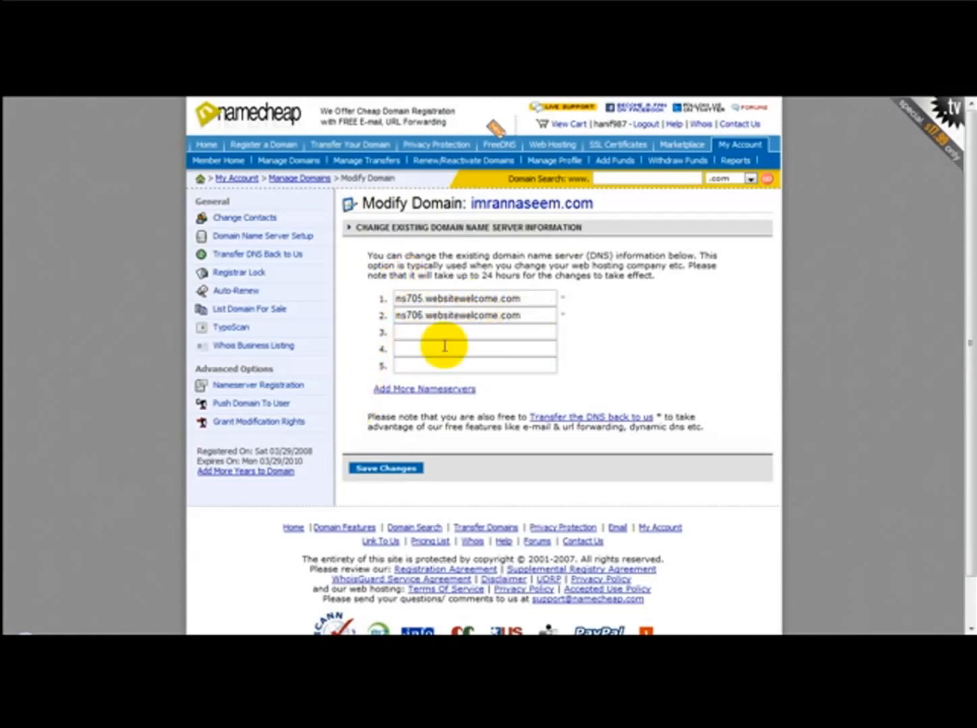
pyautogui.moveTo(543, 197)
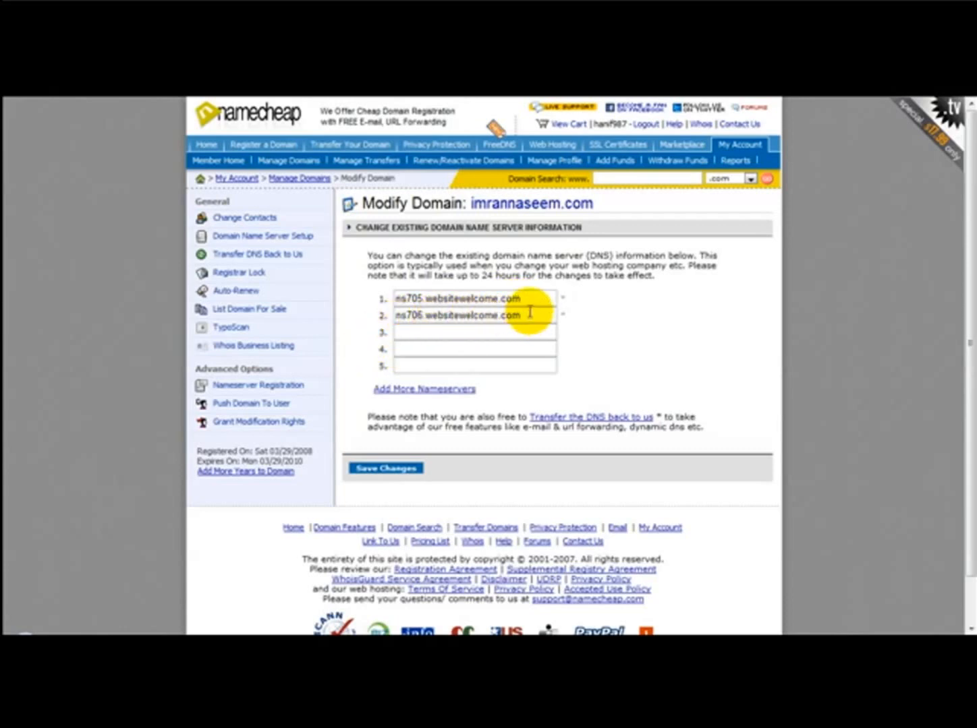
pyautogui.moveTo(478, 276)
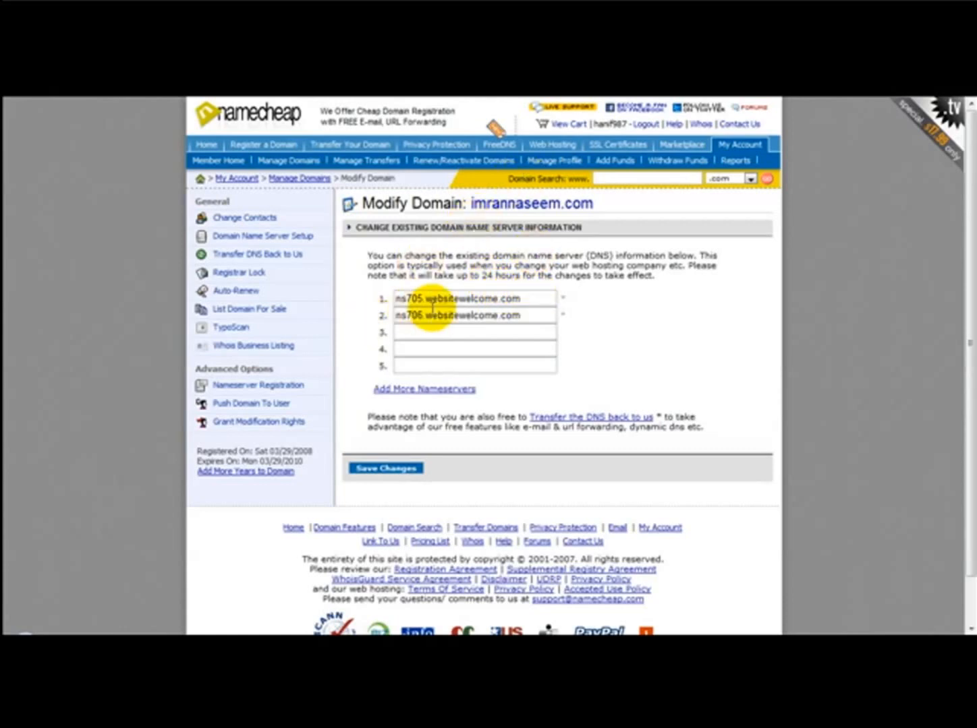
pyautogui.moveTo(533, 294)
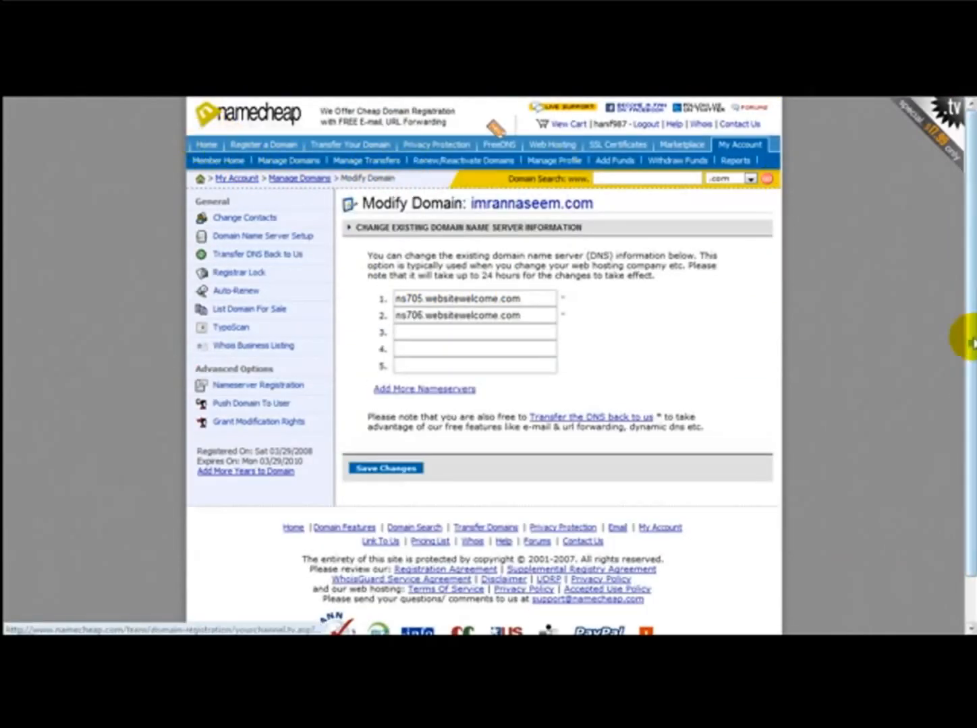
pyautogui.scroll(-3)
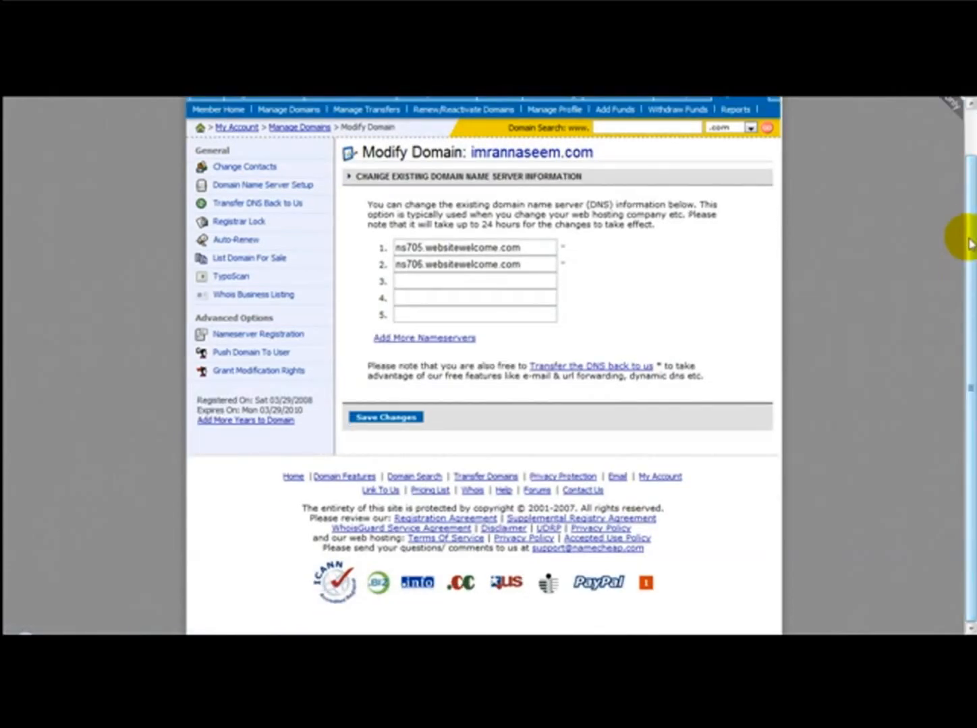
pyautogui.scroll(3)
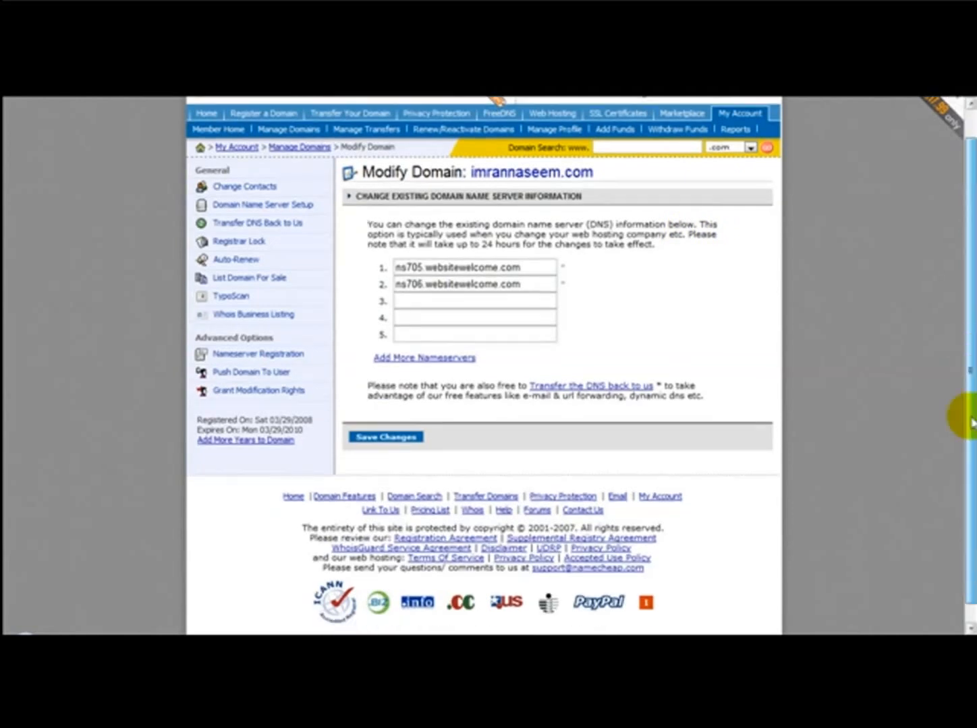
pyautogui.scroll(3)
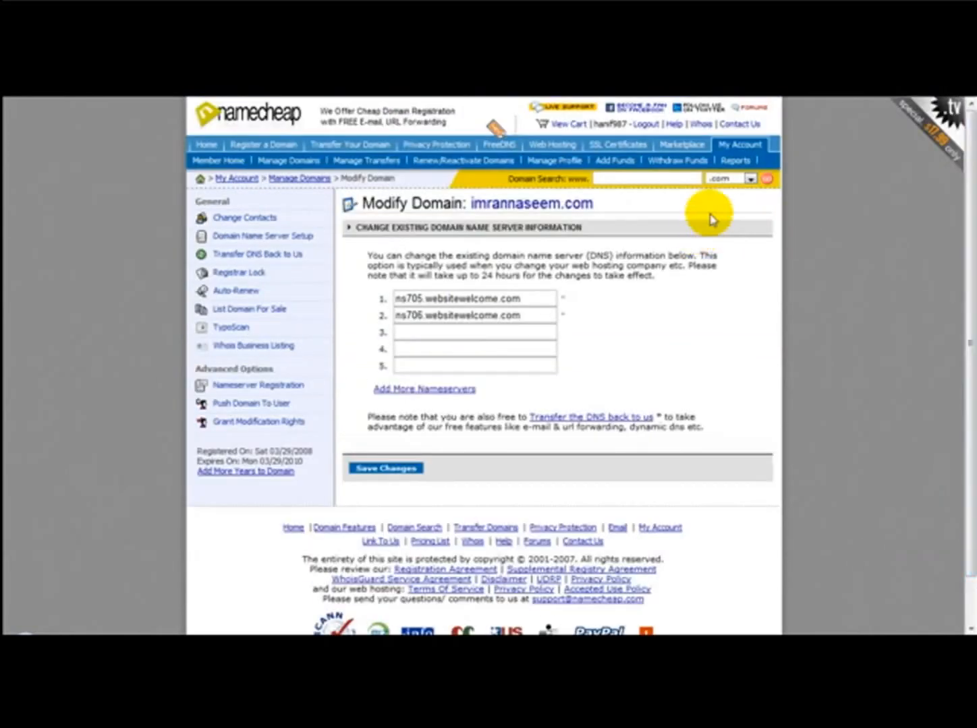
pyautogui.moveTo(750, 340)
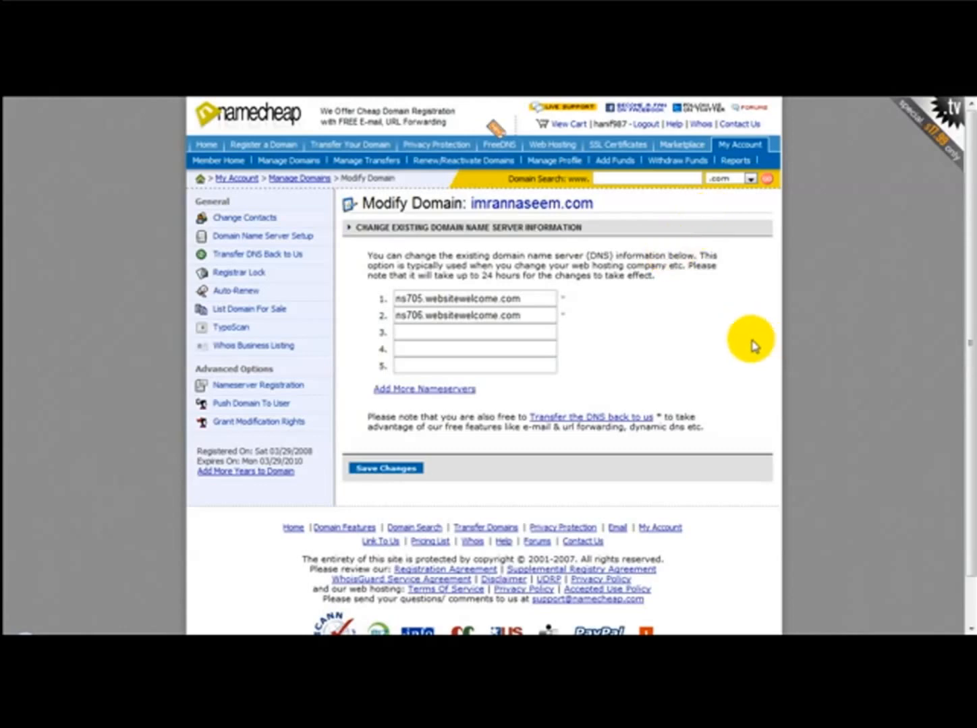